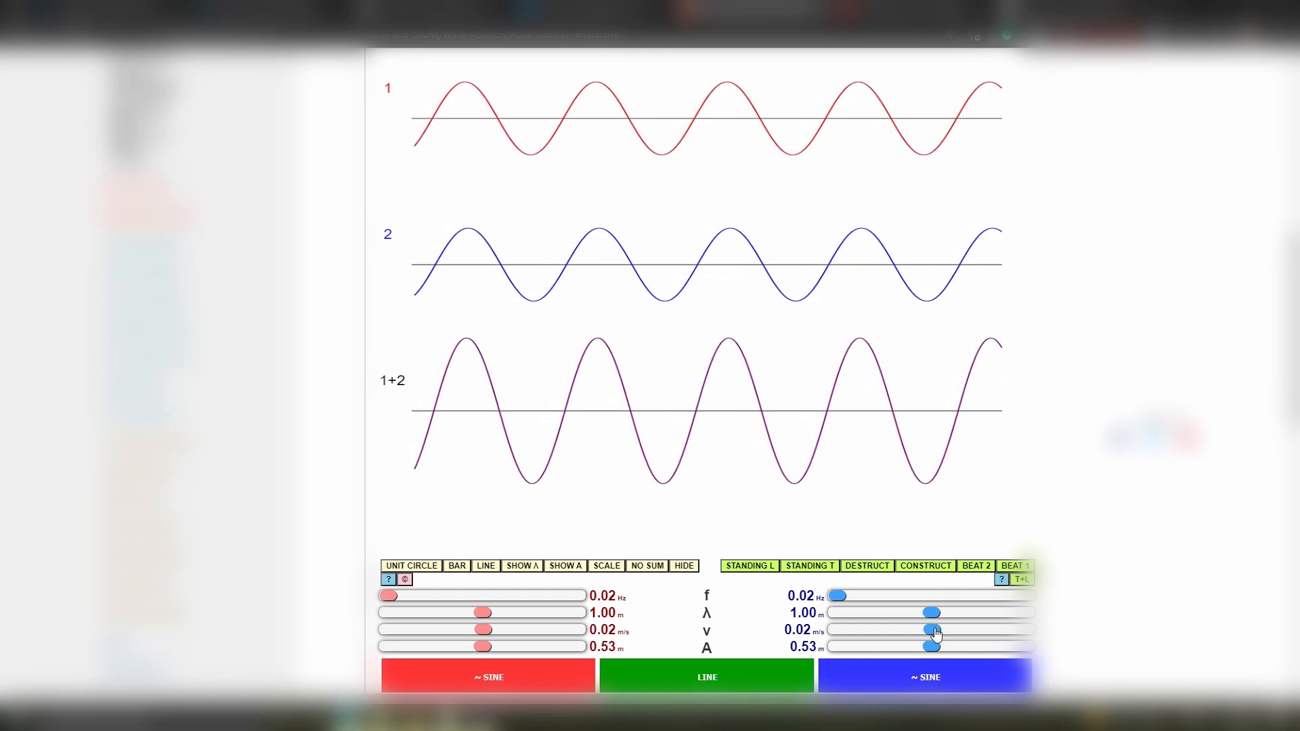
- Nudge wave 2's velocity slider so the blue wave drifts out of step, shrinking the sum wave
drag(837, 595, 843, 595)
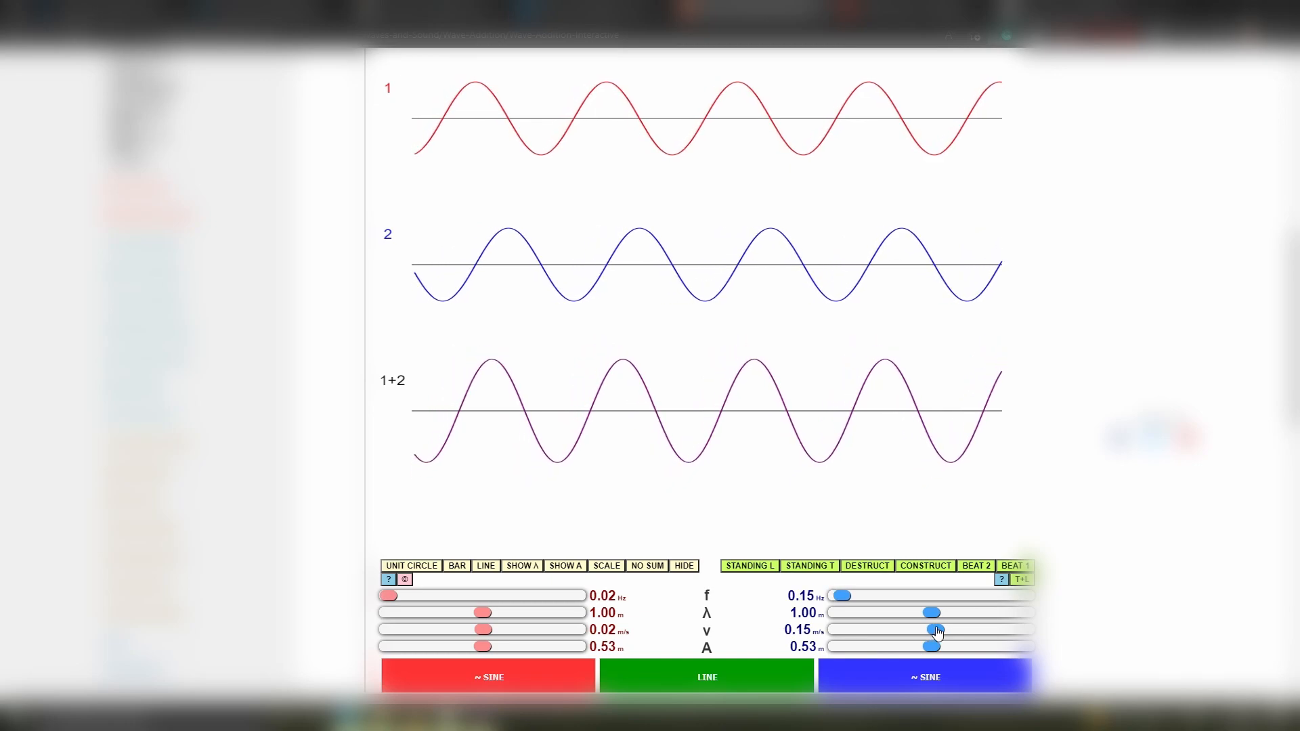
drag(842, 595, 836, 596)
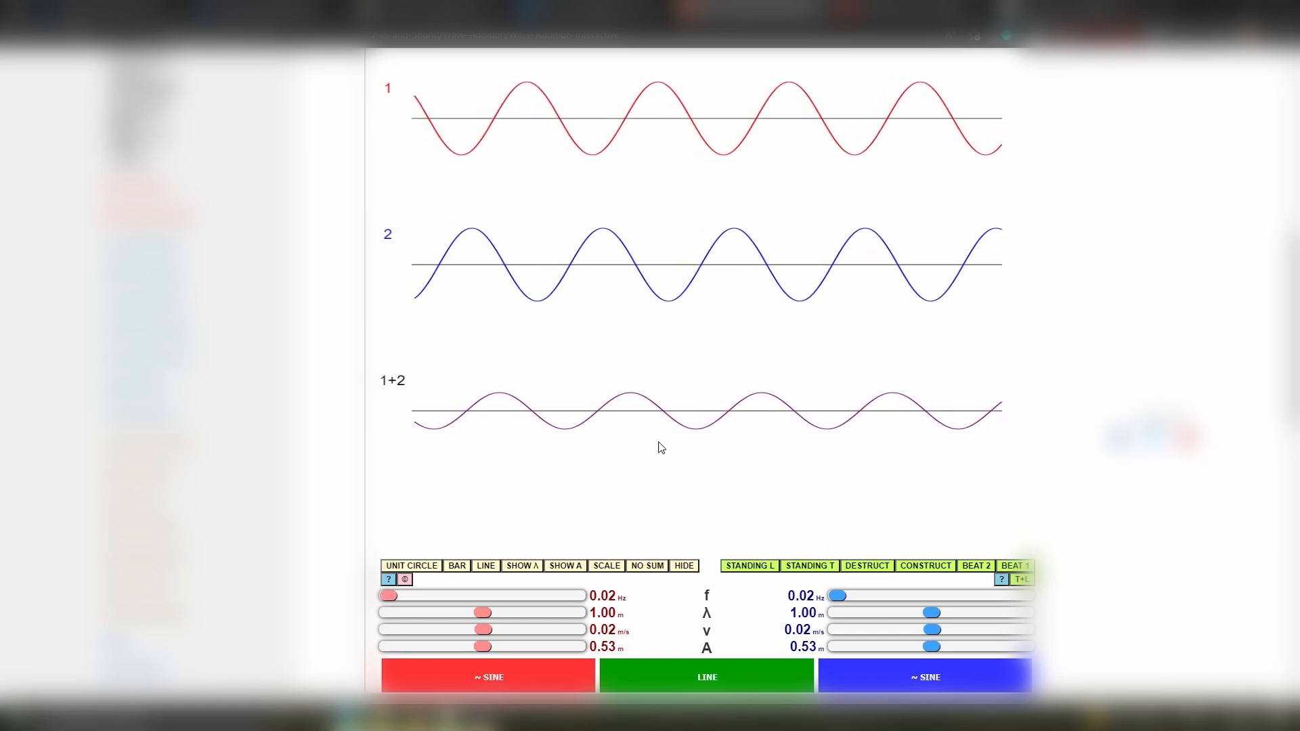
- Set wave 2's velocity to 0.01 m/s so it realigns with wave 1, enlarging the sum
drag(837, 595, 838, 595)
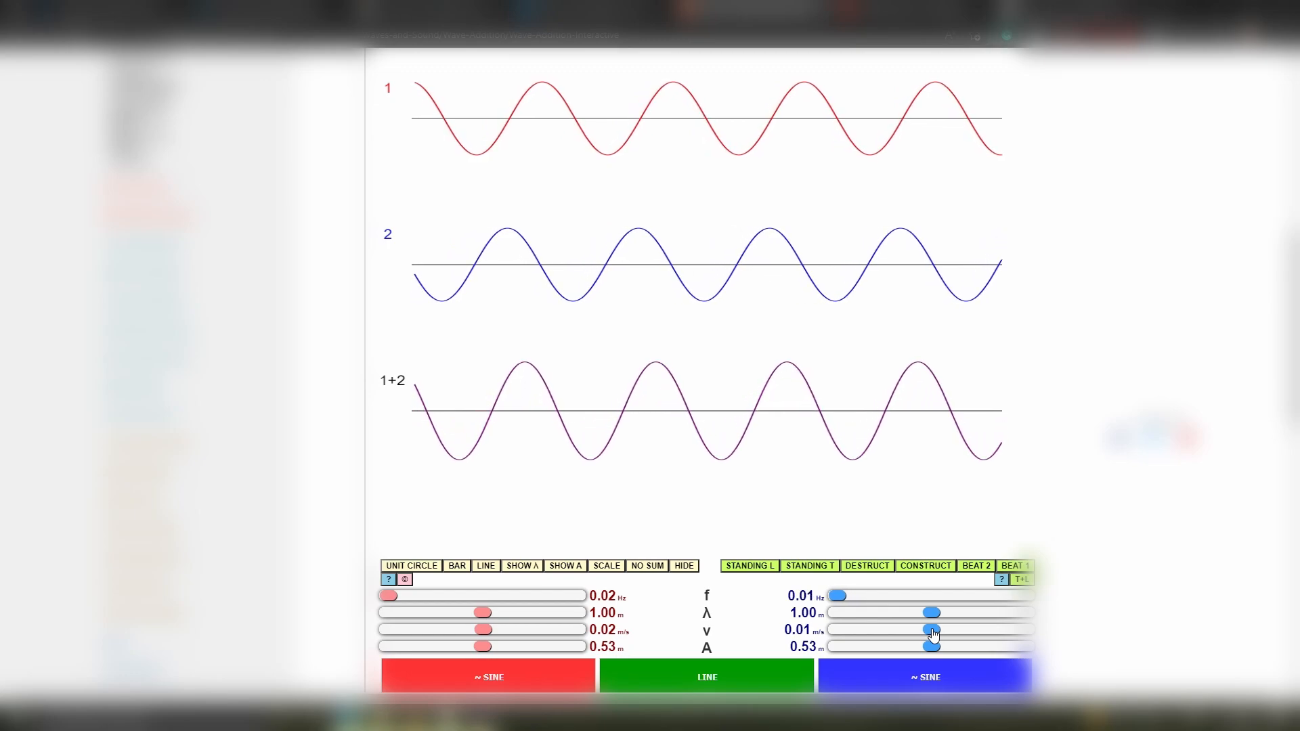